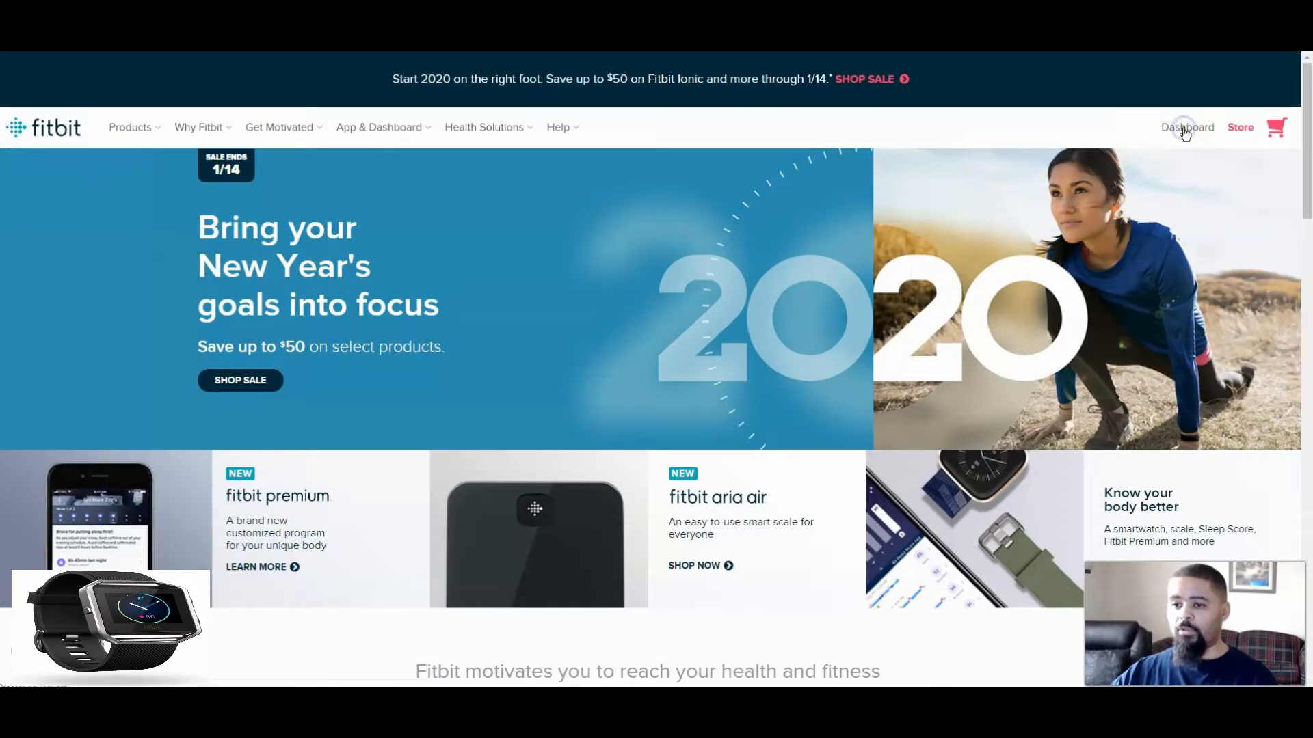
Step: Go to the Fitbit Dashboard via the header link in the top-right of the homepage
click(1187, 128)
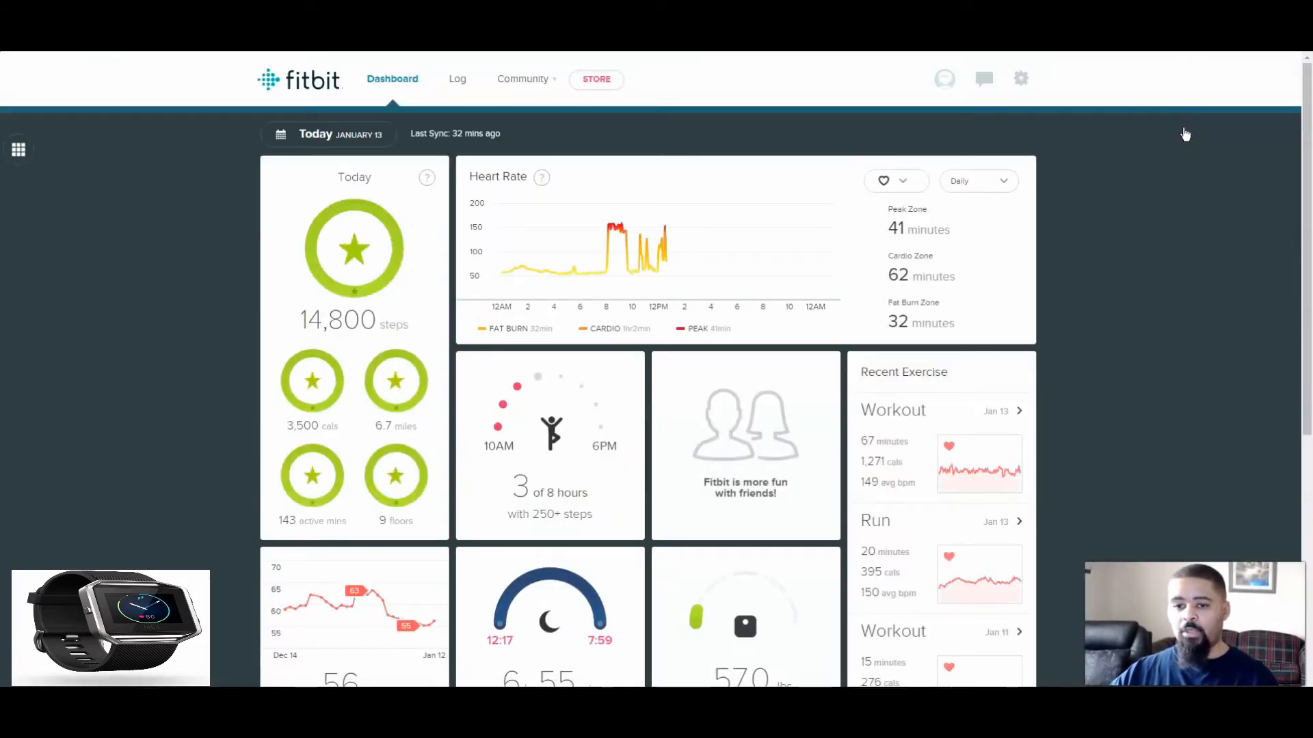